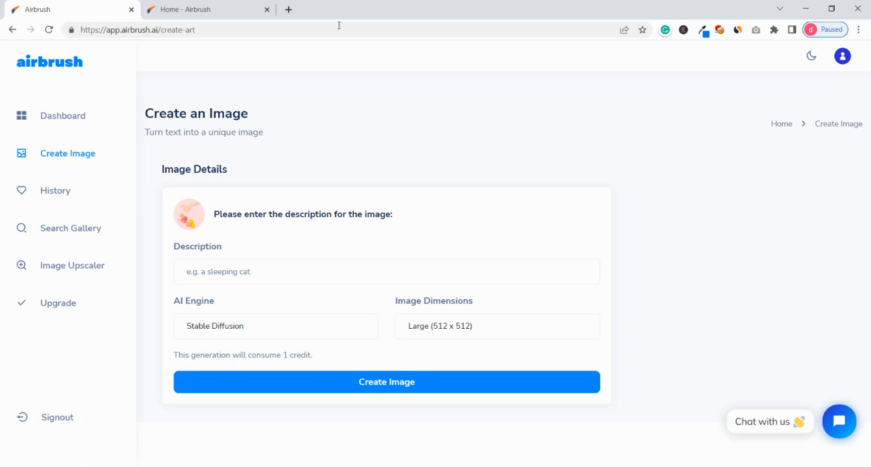
mouse_move(406, 398)
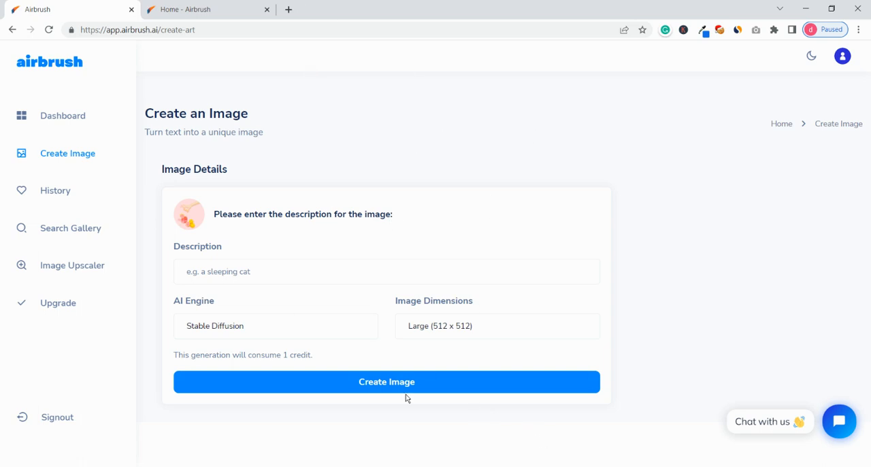
mouse_move(130, 24)
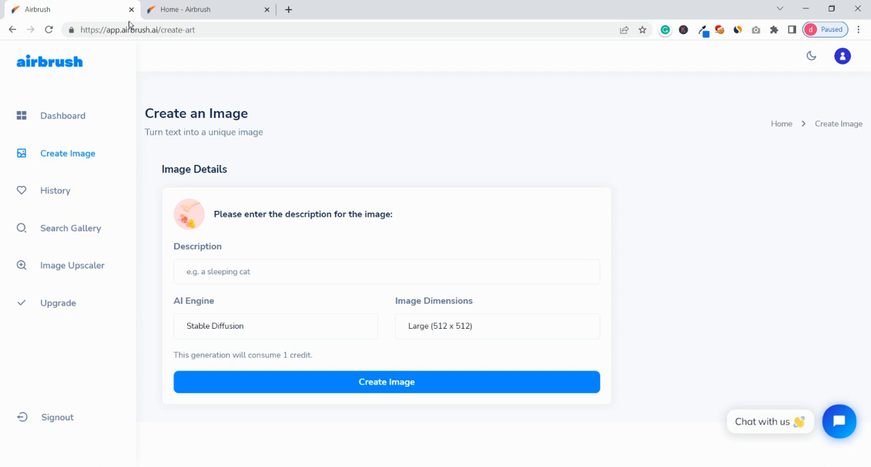
mouse_move(174, 60)
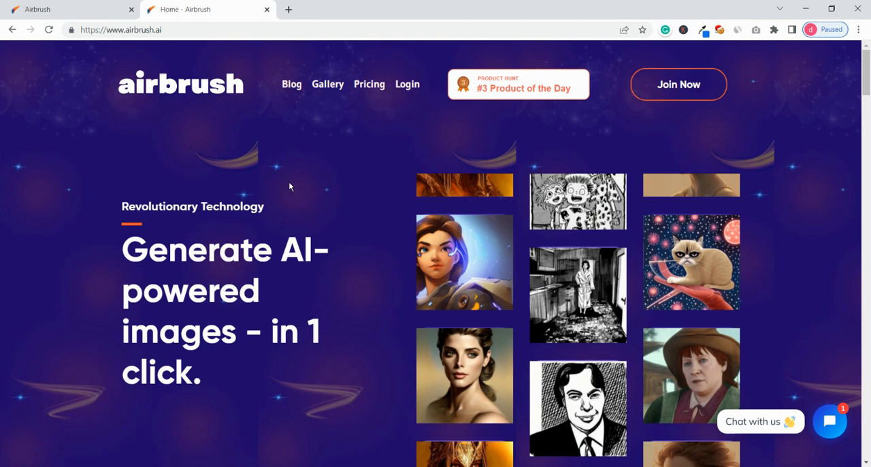
Scroll down the Airbrush homepage to view its sample artwork gallery
scroll(down, 3)
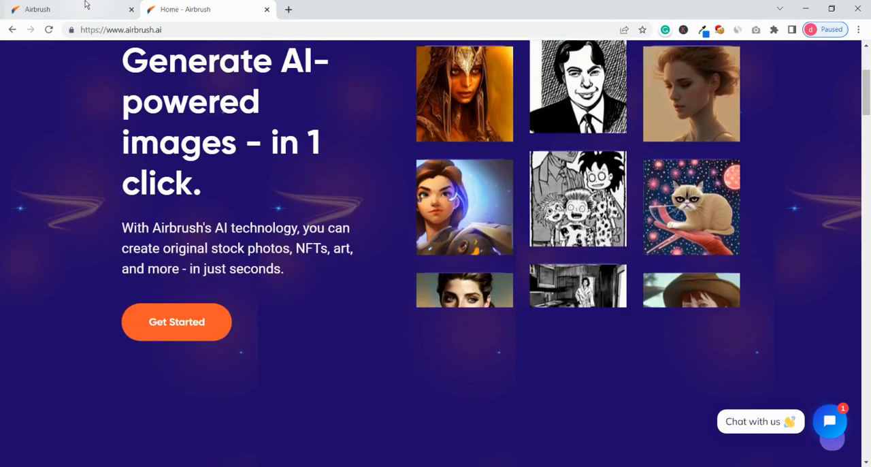
Enter 'sleeping cat' as the image description and check the engine and size fields
click(176, 321)
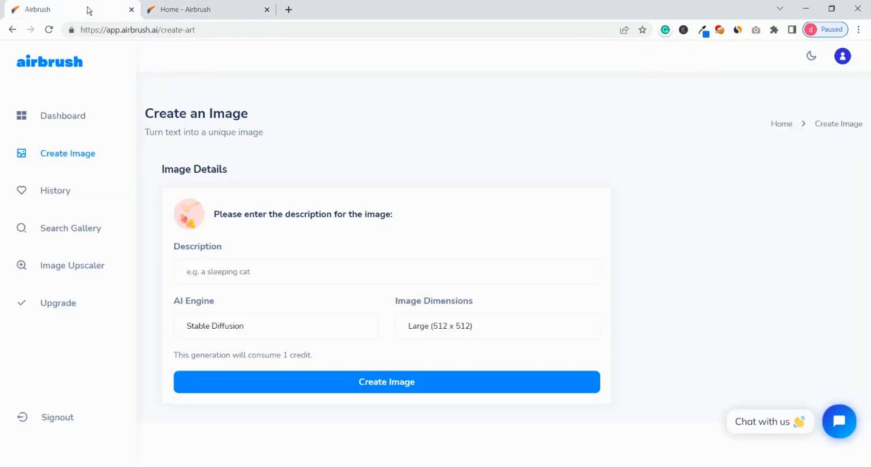
mouse_move(292, 140)
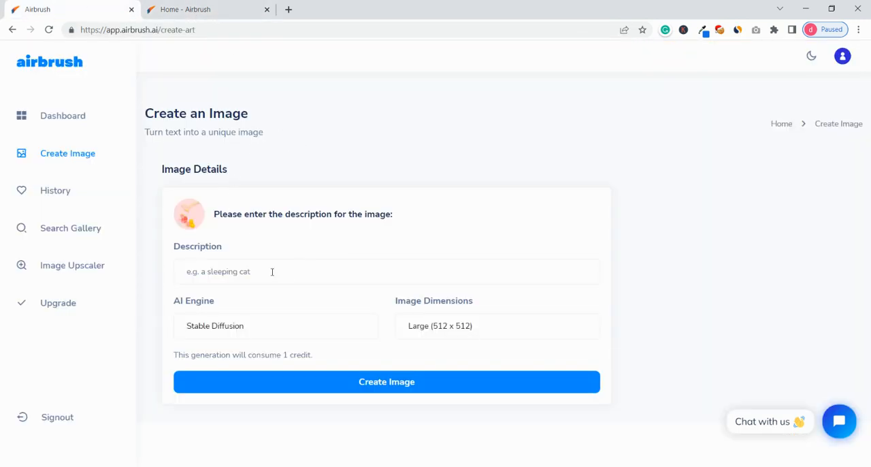
click(386, 271)
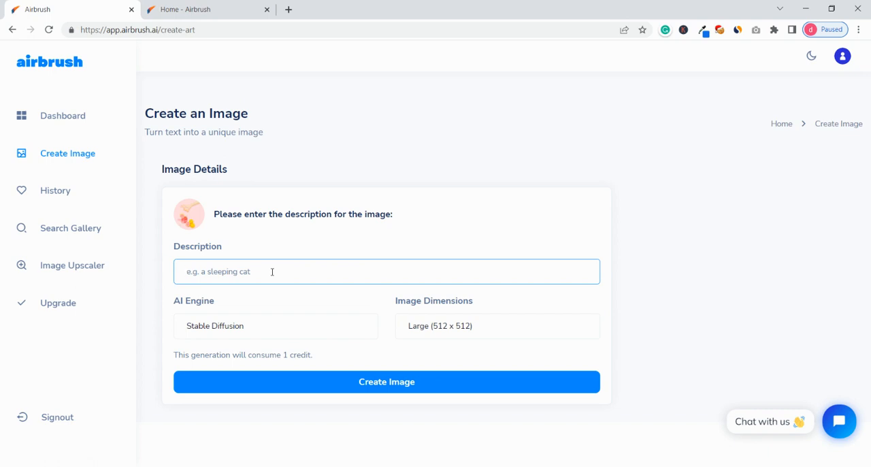
text(sleeping va)
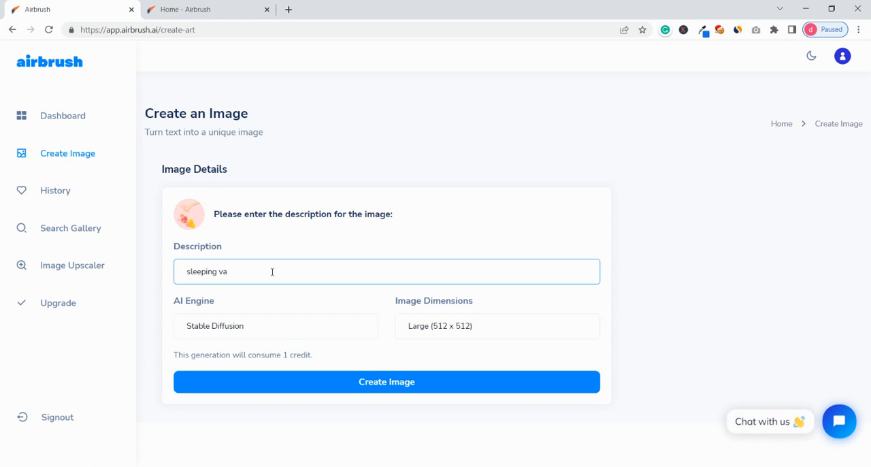
text(ca)
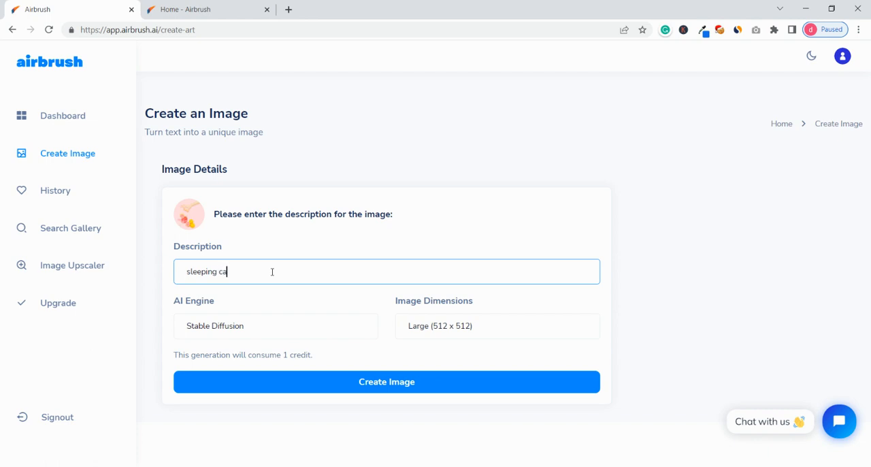
text(t)
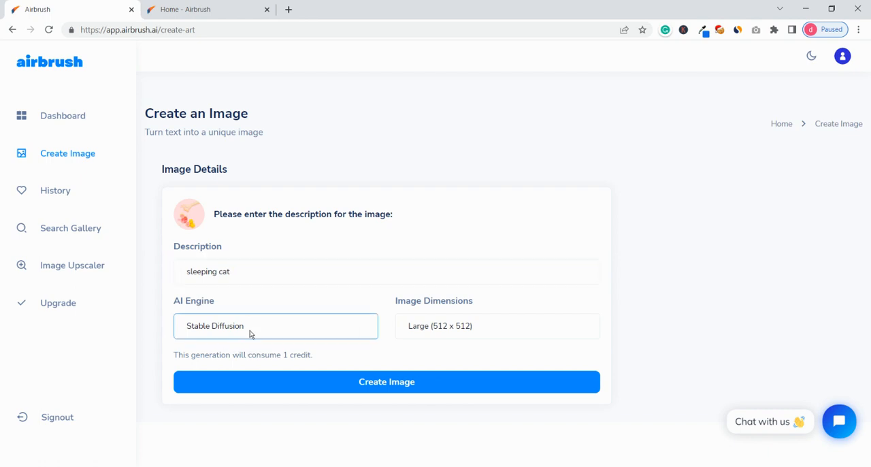
mouse_move(238, 359)
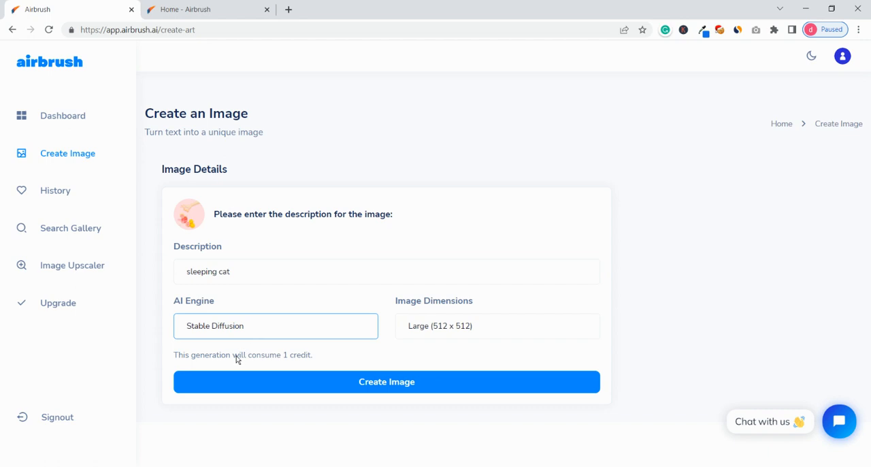
mouse_move(253, 346)
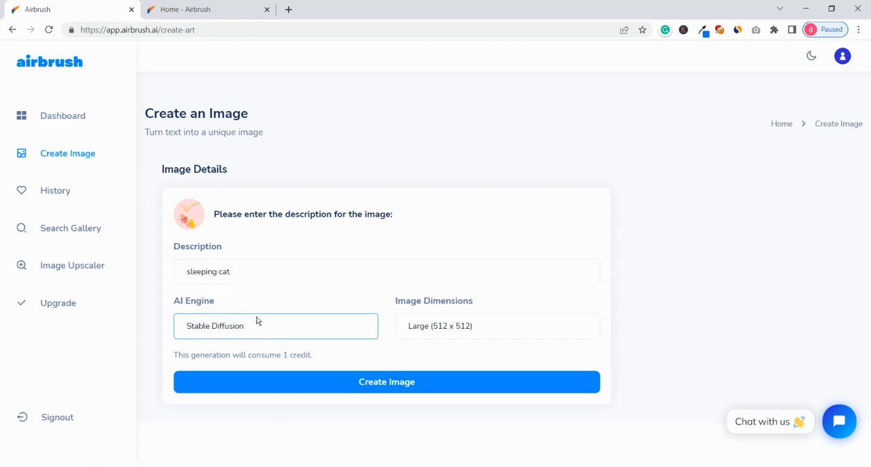
click(497, 326)
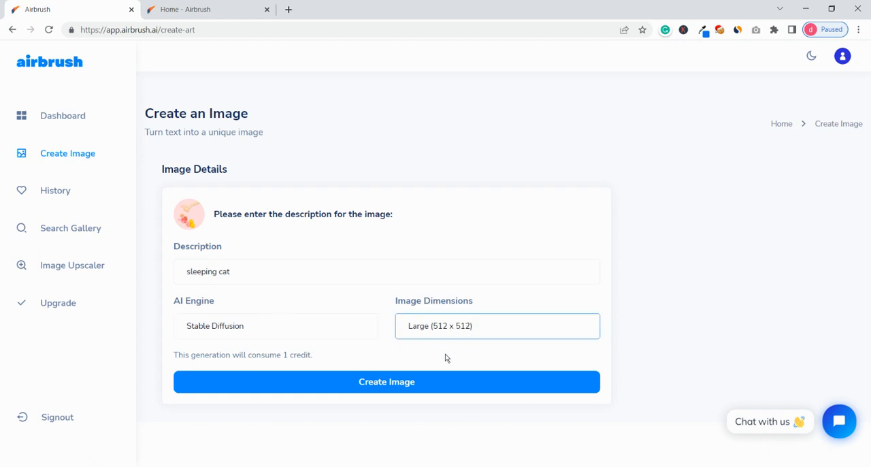
click(386, 270)
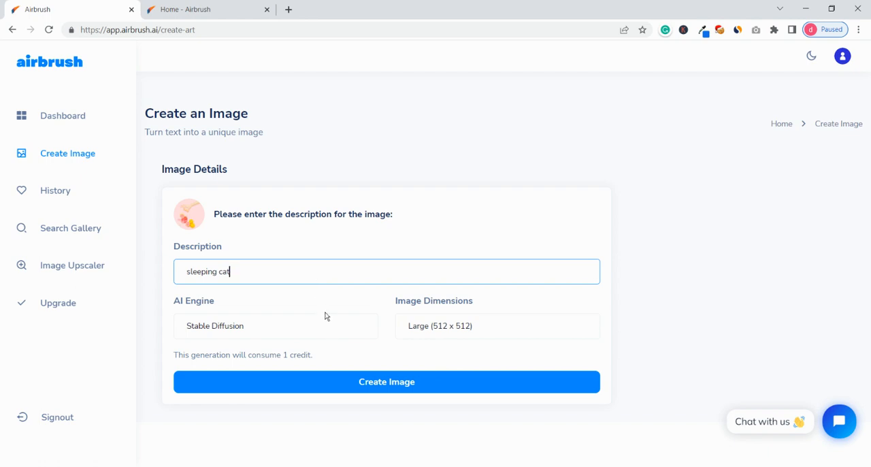
Start generating the sleeping cat image
click(386, 381)
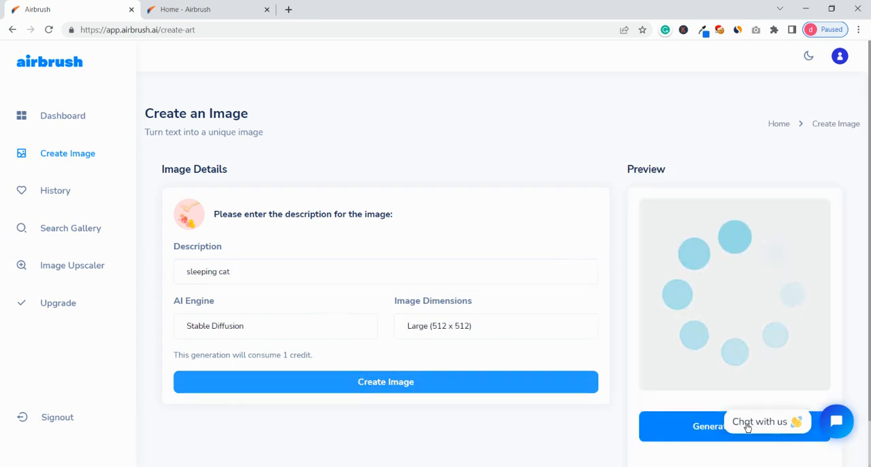
mouse_move(438, 235)
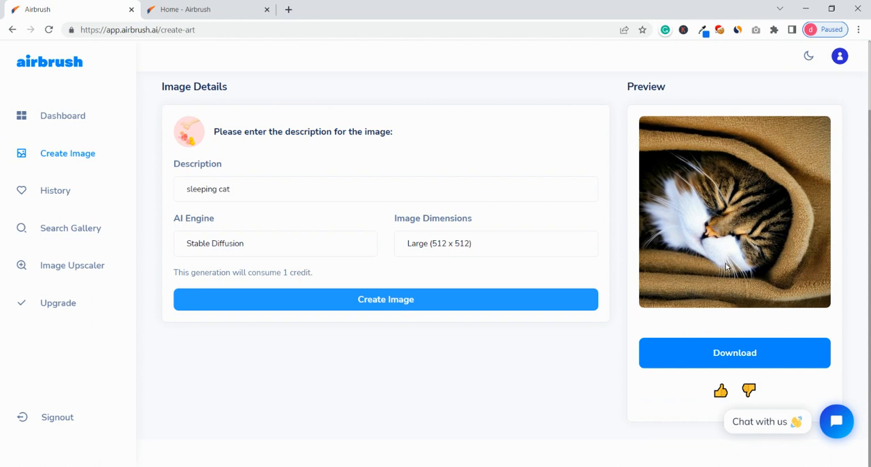
mouse_move(723, 222)
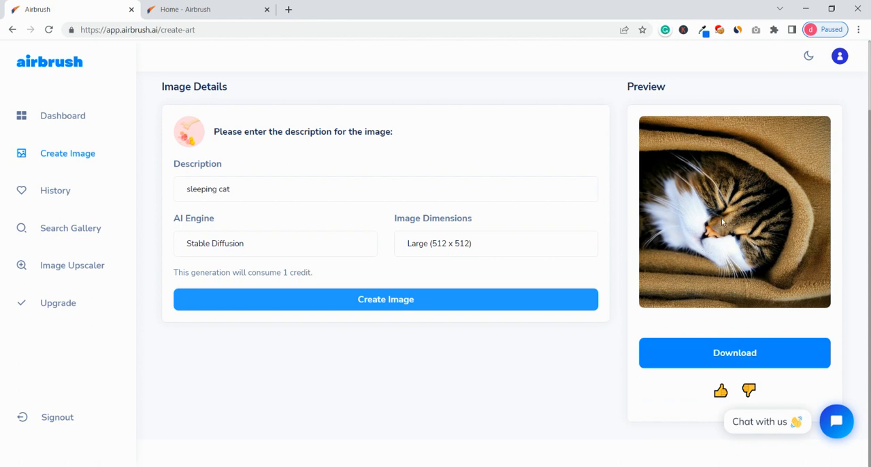
mouse_move(695, 233)
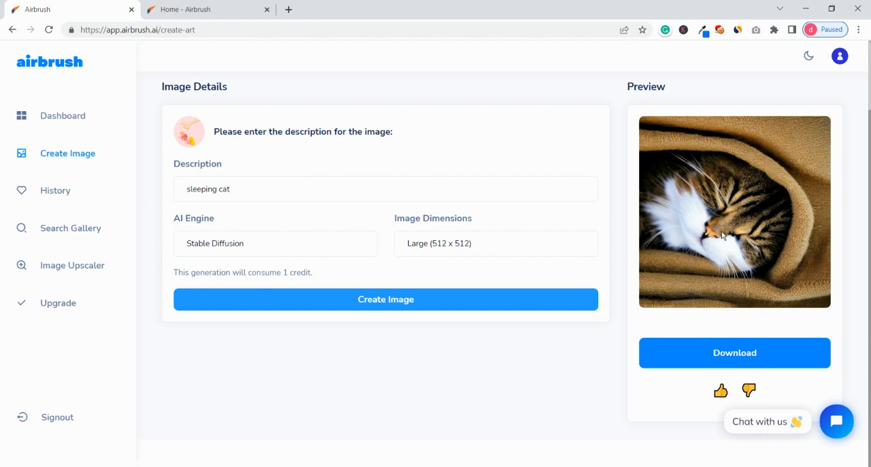
Replace the 'sleeping cat' description with 'running tiger'
double_click(224, 188)
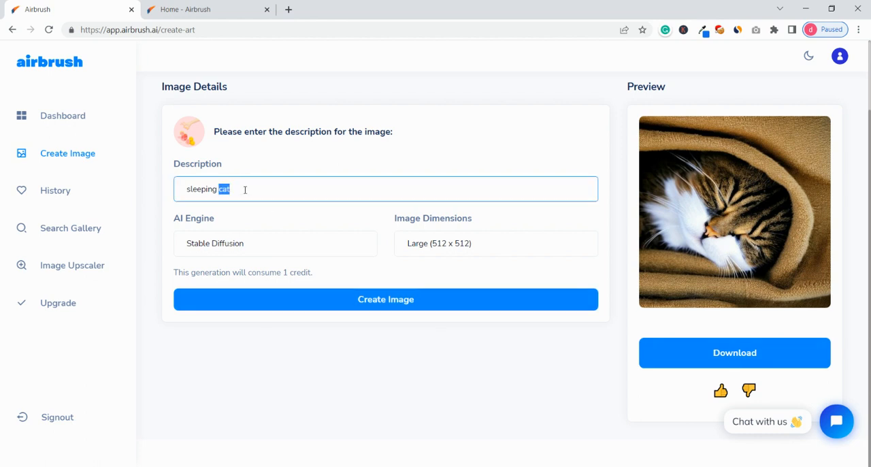
key(ctrl+a)
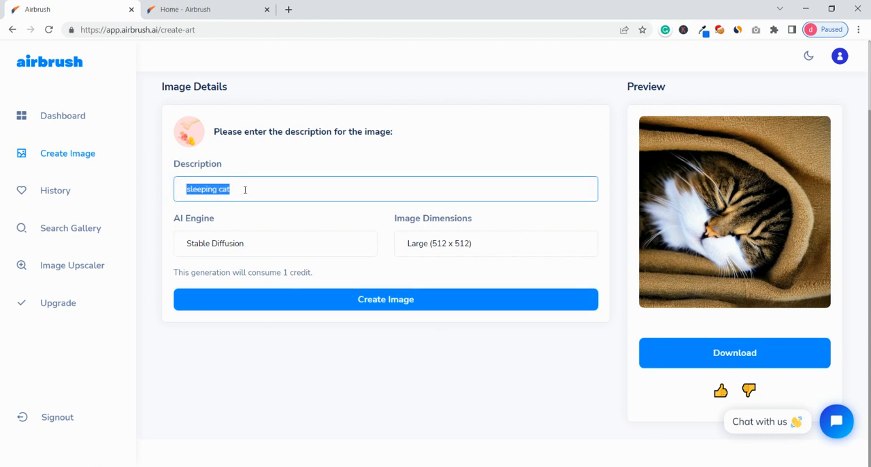
key(Delete)
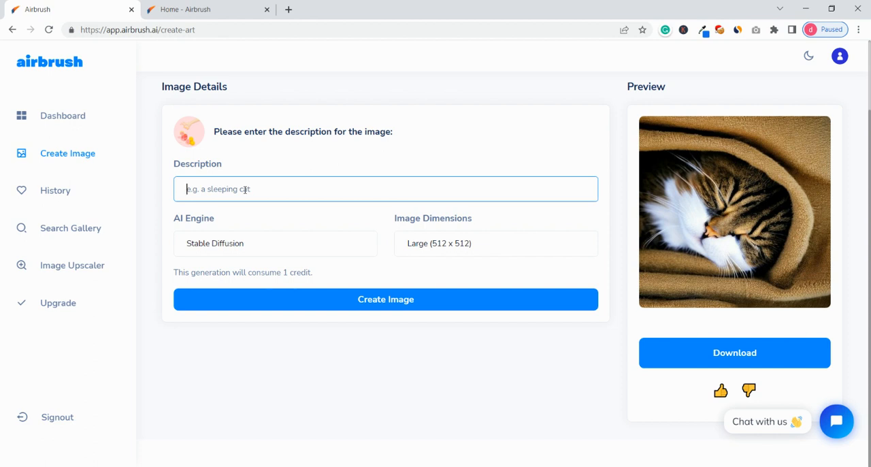
text(running t)
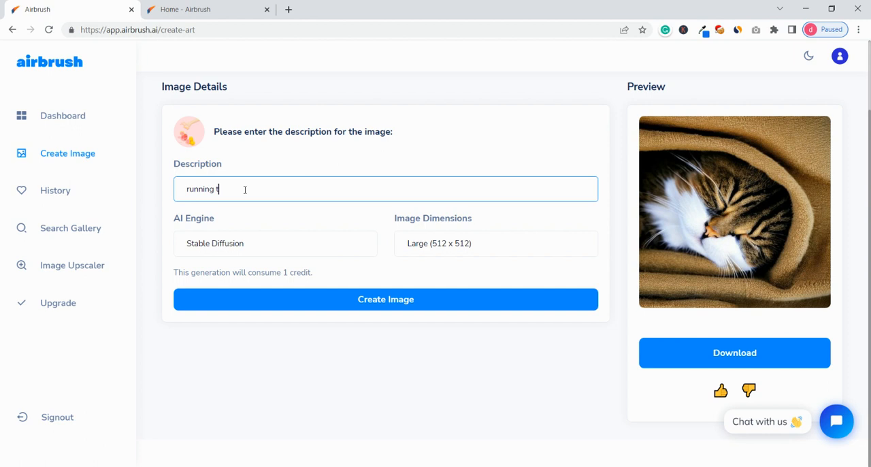
text(iger)
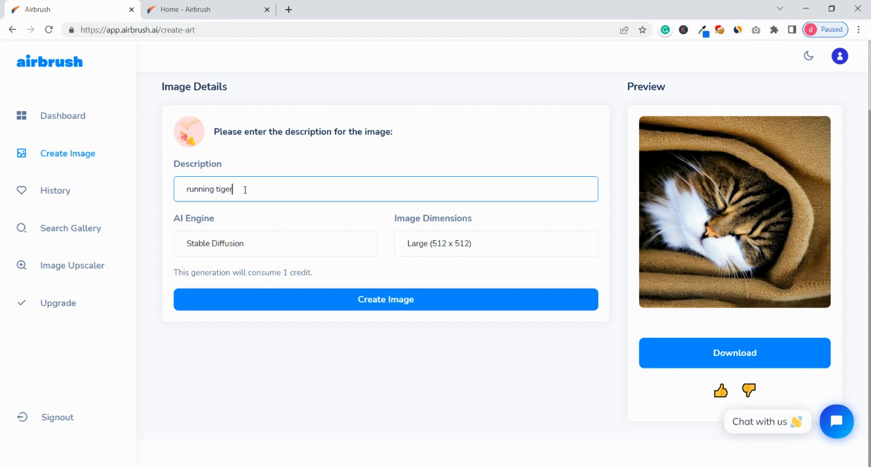
Generate the running tiger image and scroll to view the preview
click(385, 299)
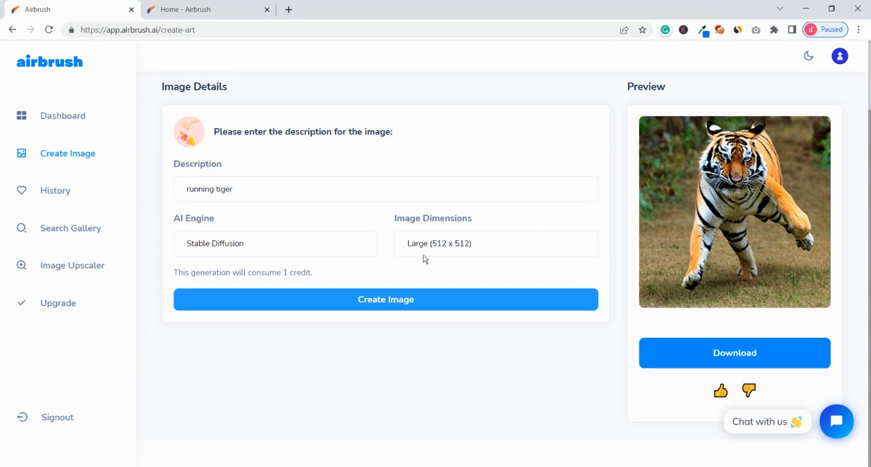
scroll(up, 3)
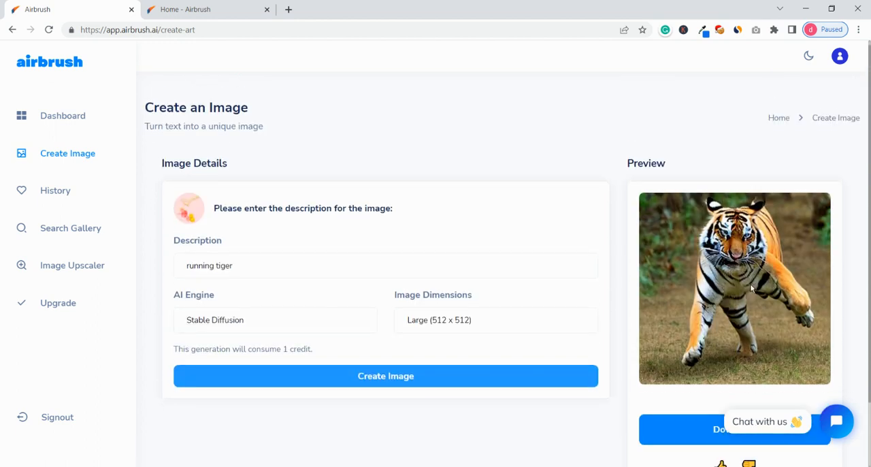
scroll(down, 3)
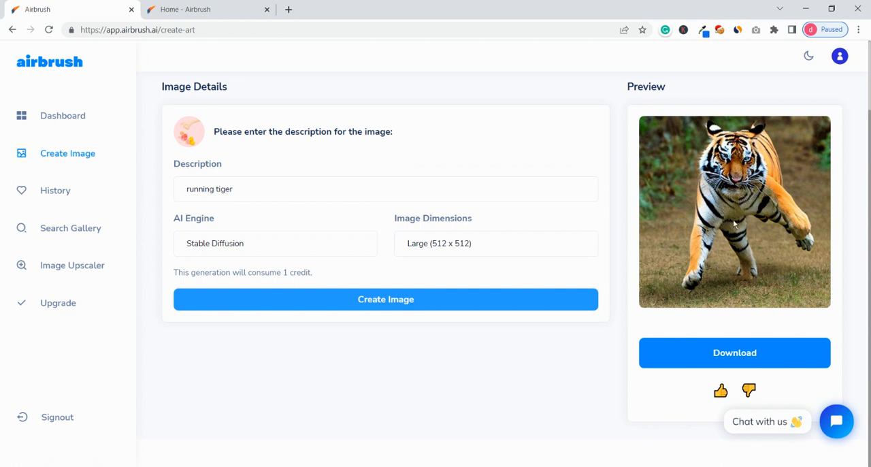
mouse_move(223, 257)
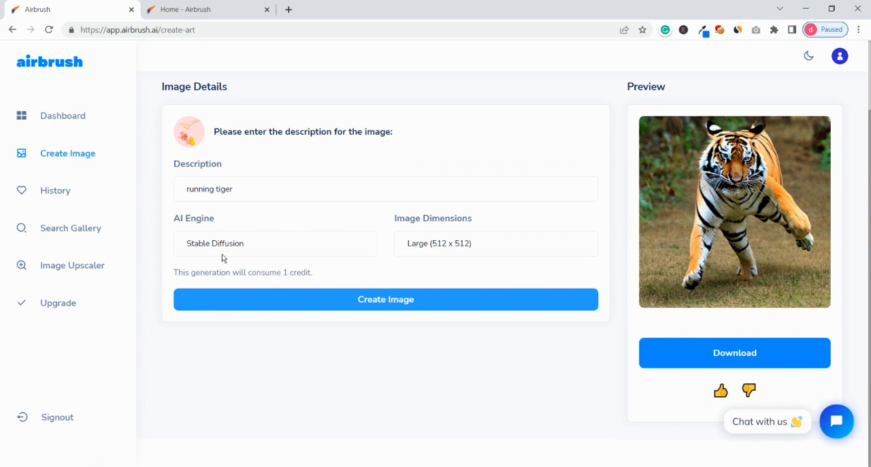
mouse_move(238, 245)
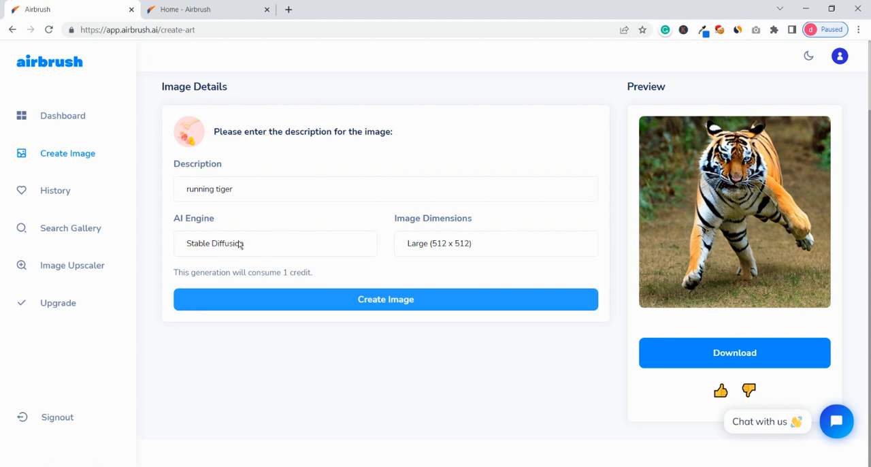
Set the AI engine to Stable Diffusion, costing 1 credit
click(274, 243)
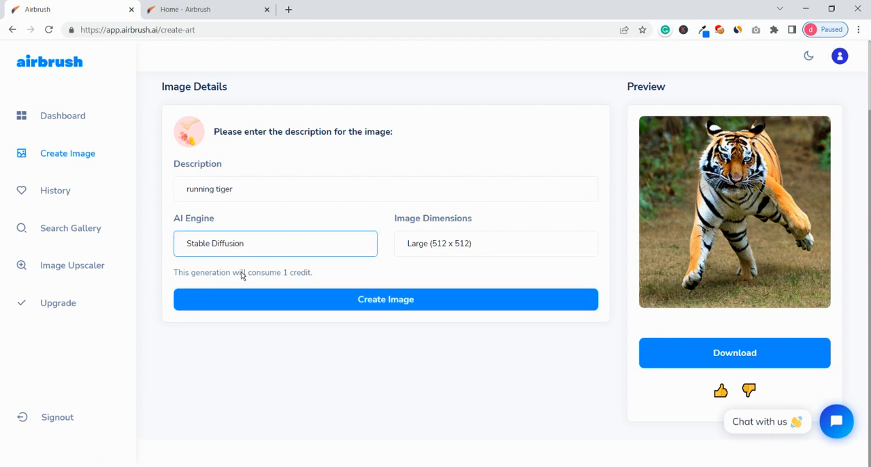
click(275, 243)
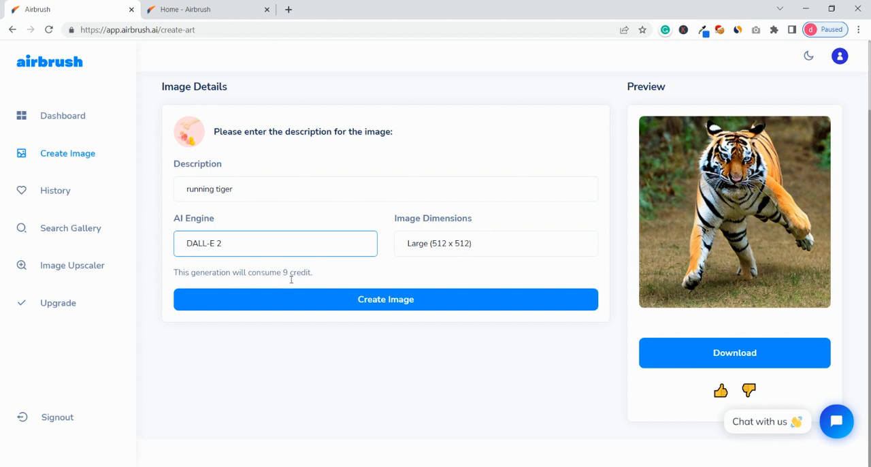
click(276, 243)
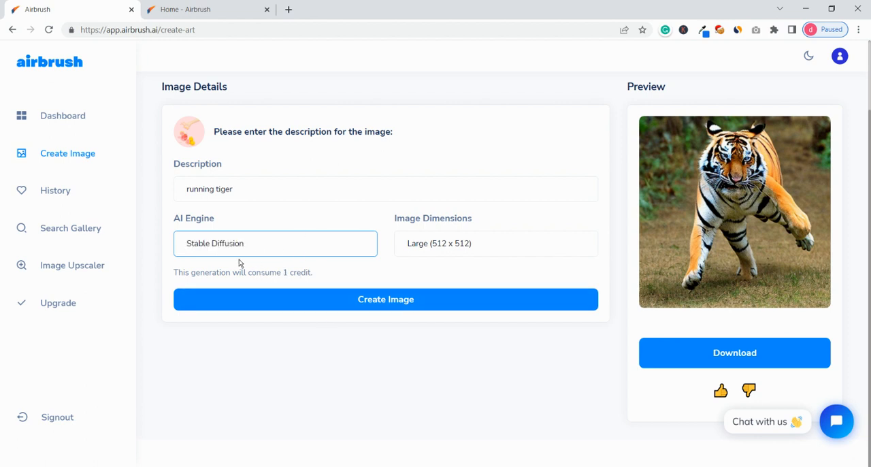
scroll(up, 3)
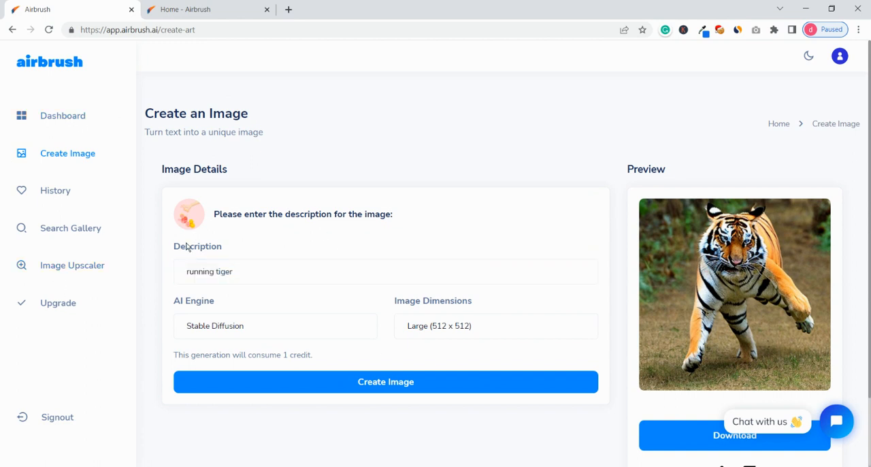
Go to Search Gallery and enter 'tiger' as the search description
click(70, 228)
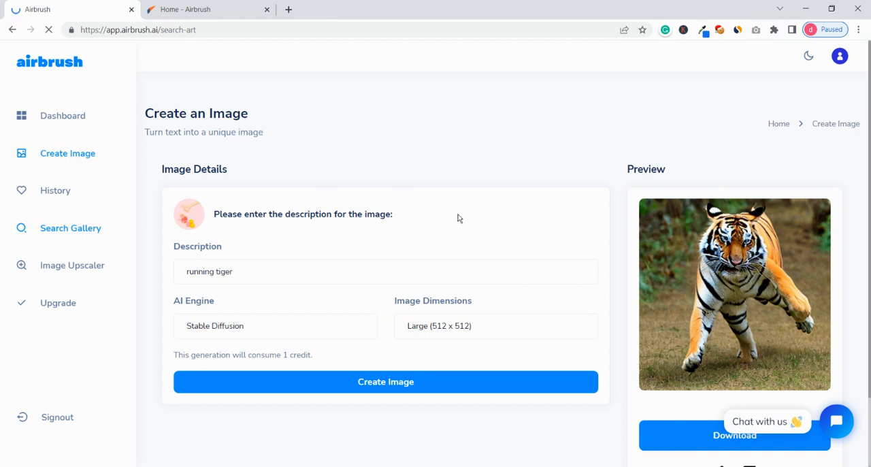
click(70, 228)
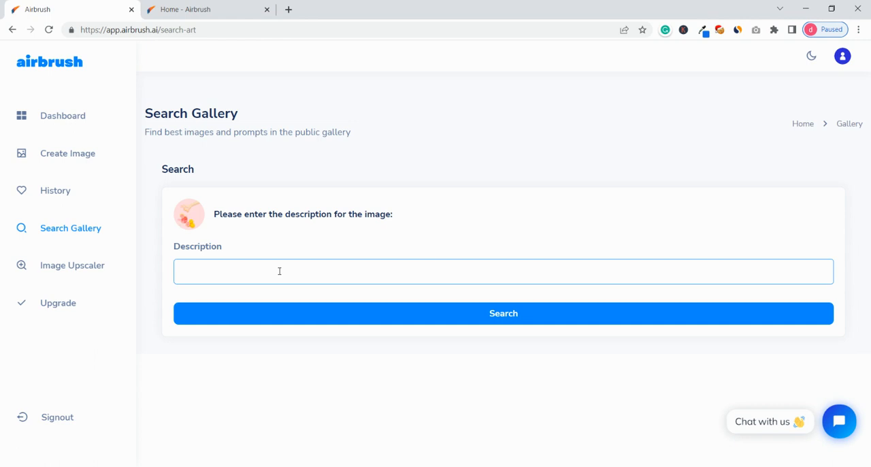
text(t)
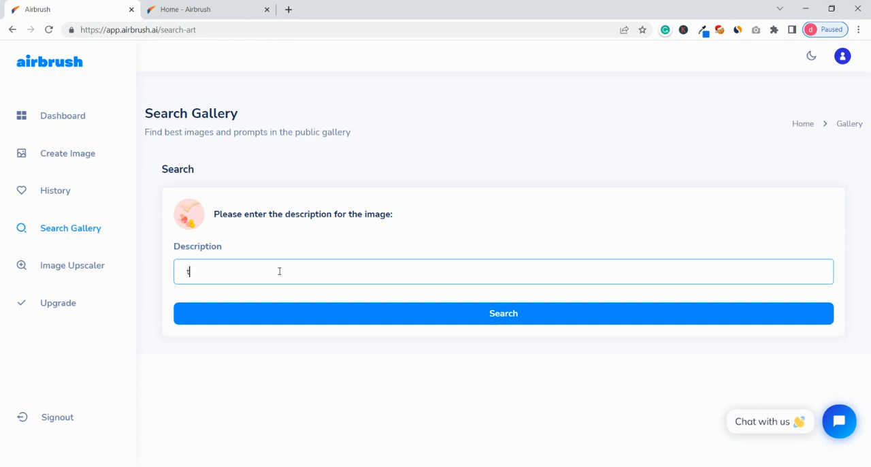
text(iger)
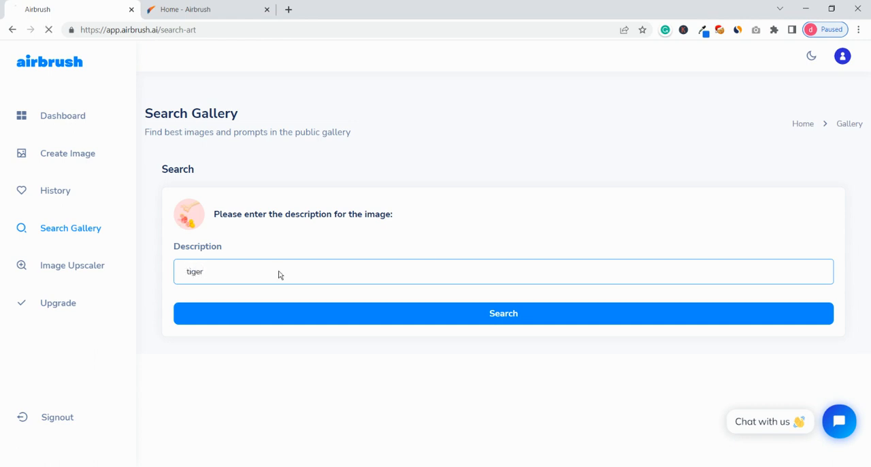
Run the 'tiger' gallery search and scroll through the resulting tiger images
click(502, 313)
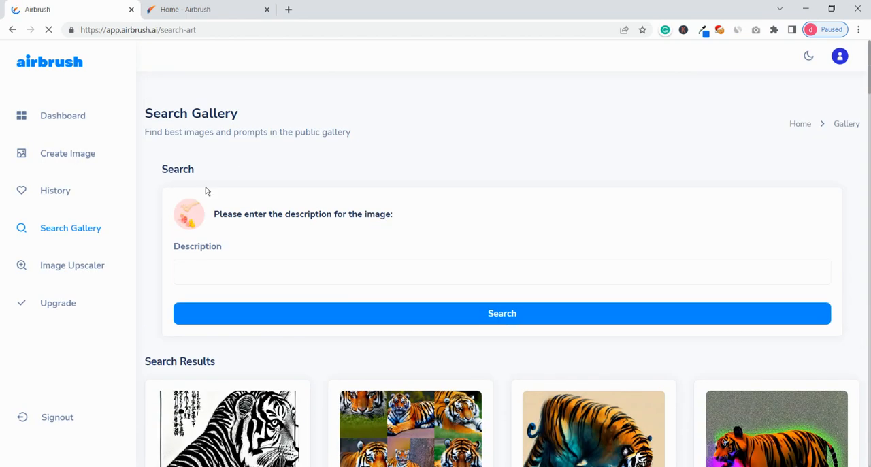
scroll(down, 3)
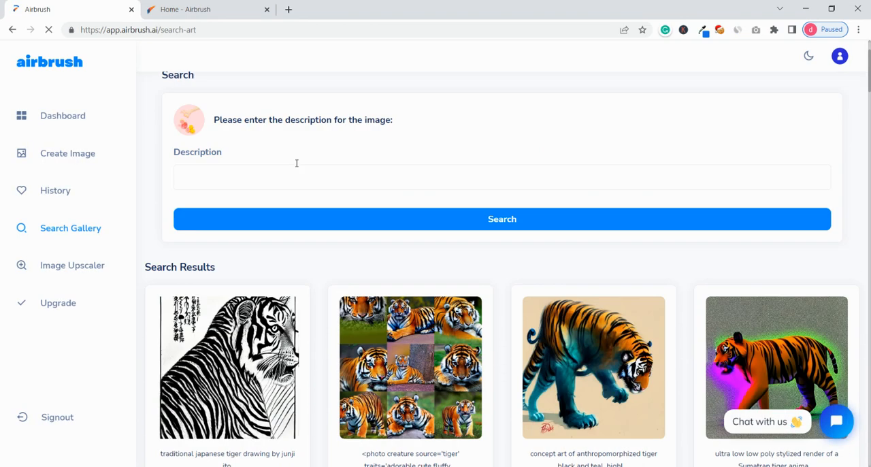
scroll(down, 3)
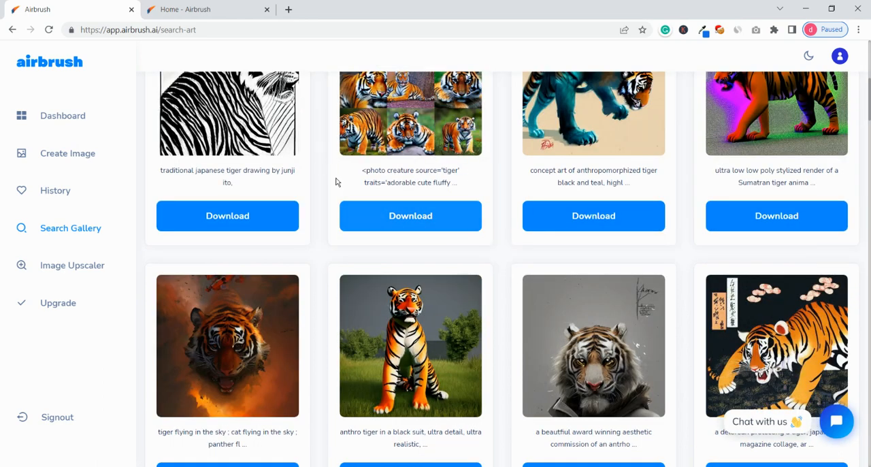
scroll(down, 3)
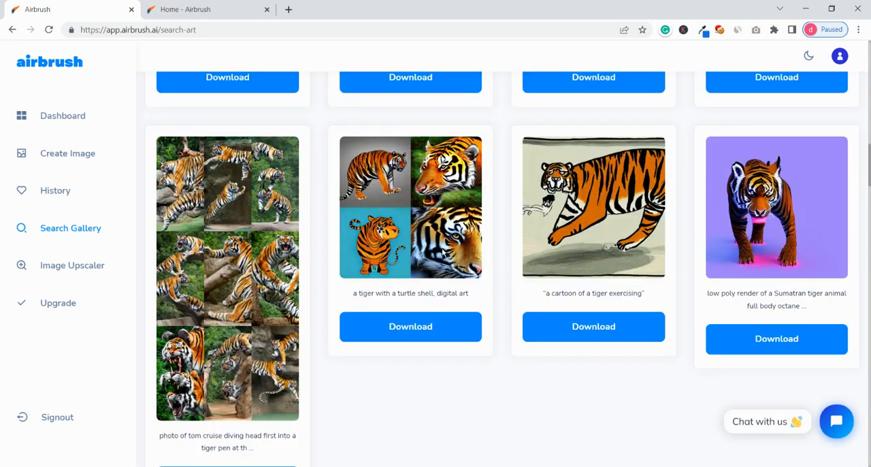
scroll(down, 3)
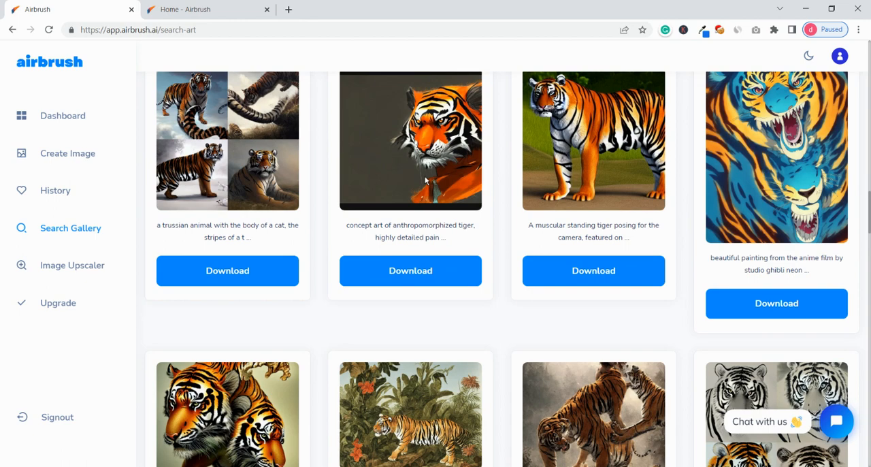
scroll(up, 3)
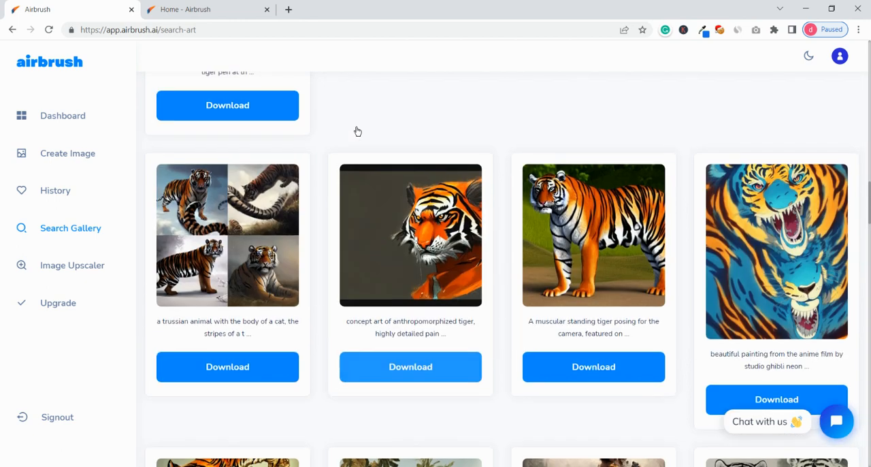
scroll(up, 3)
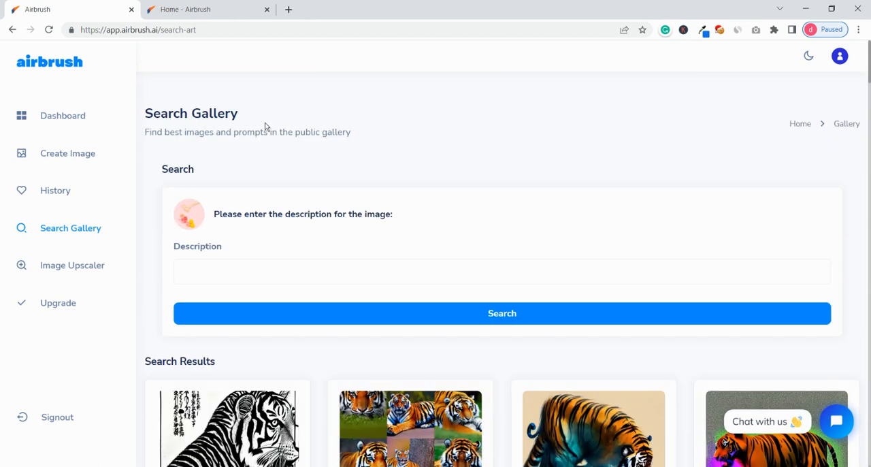
mouse_move(77, 344)
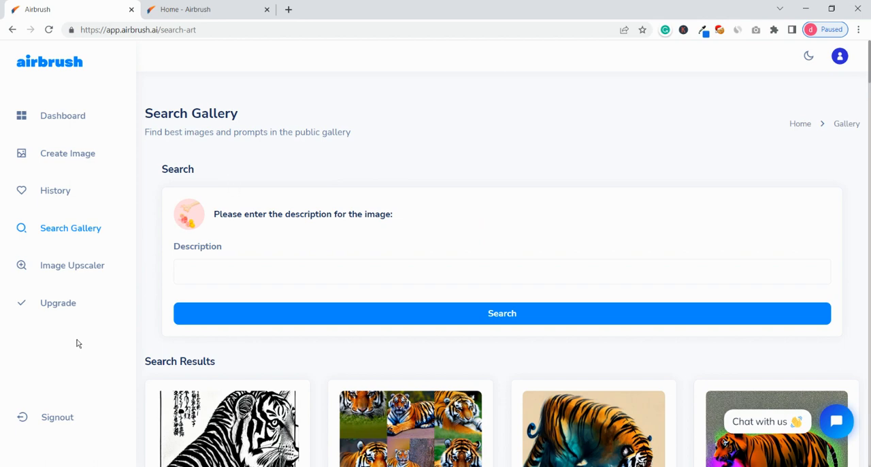
scroll(down, 3)
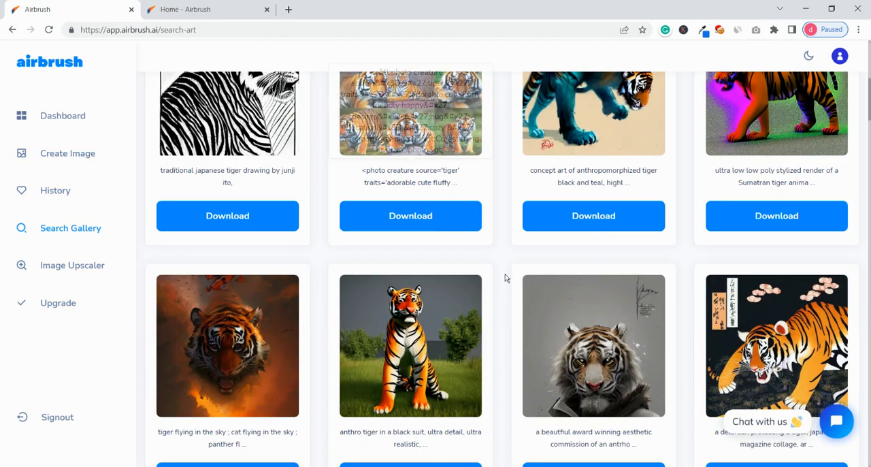
scroll(up, 3)
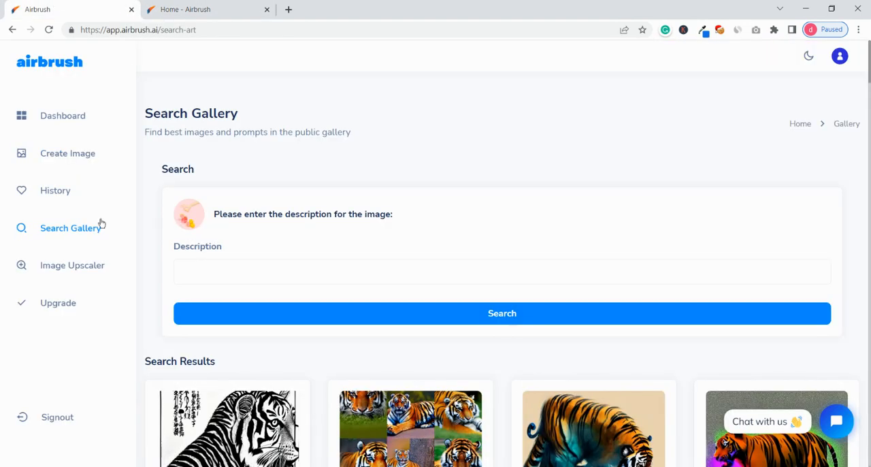
Go from Create Image to the Image Upscaler page
click(67, 153)
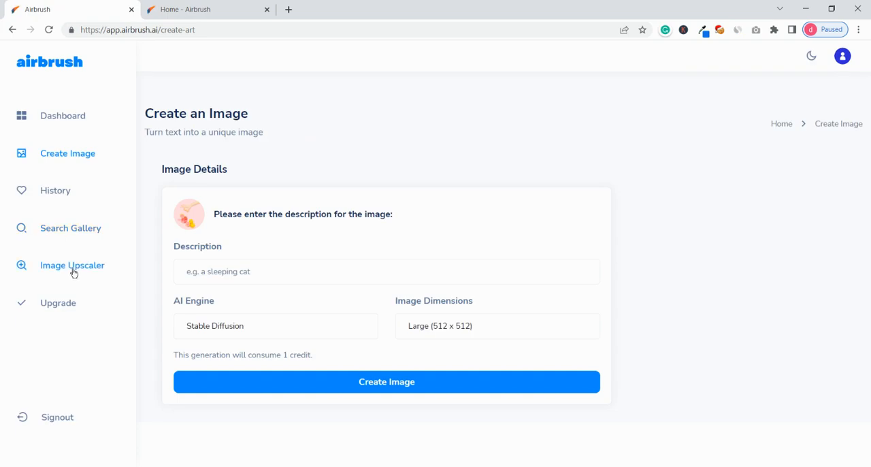
click(71, 265)
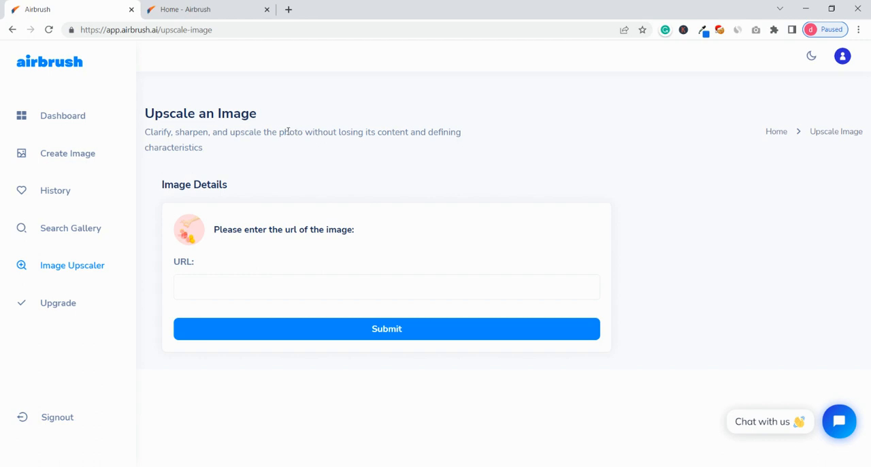
mouse_move(68, 153)
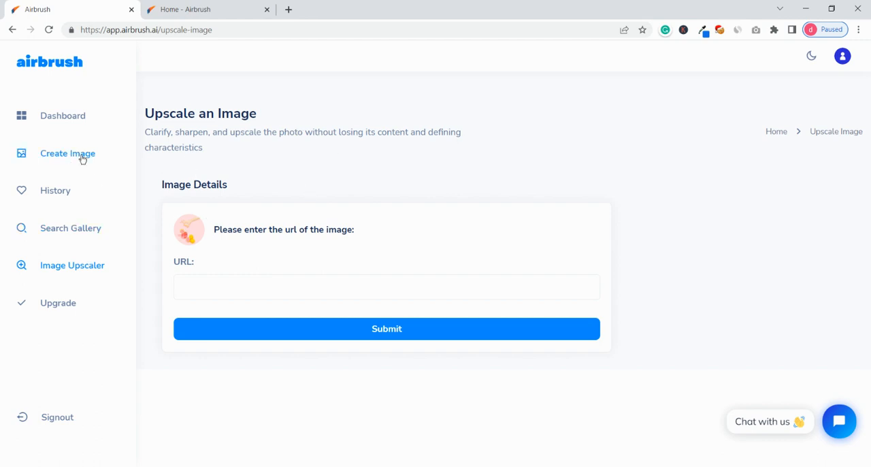
Compare the homepage's Free and $9 Premium plans, highlighting 500 Image Credits and Public Gallery
click(208, 9)
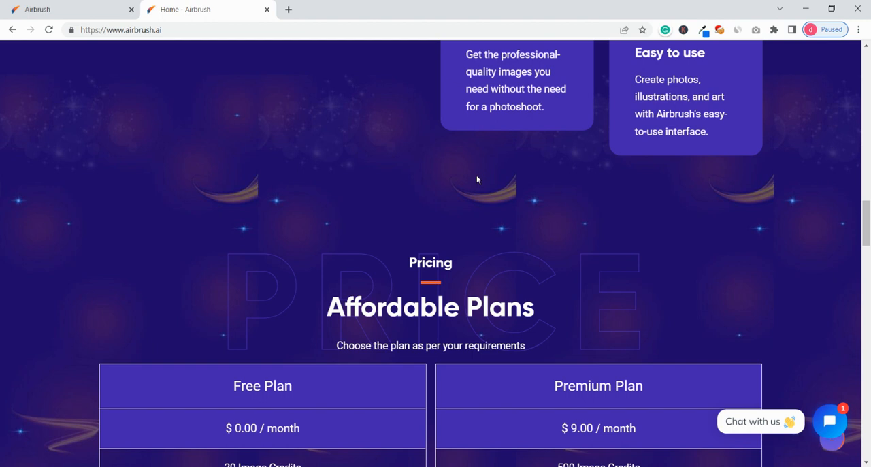
scroll(down, 3)
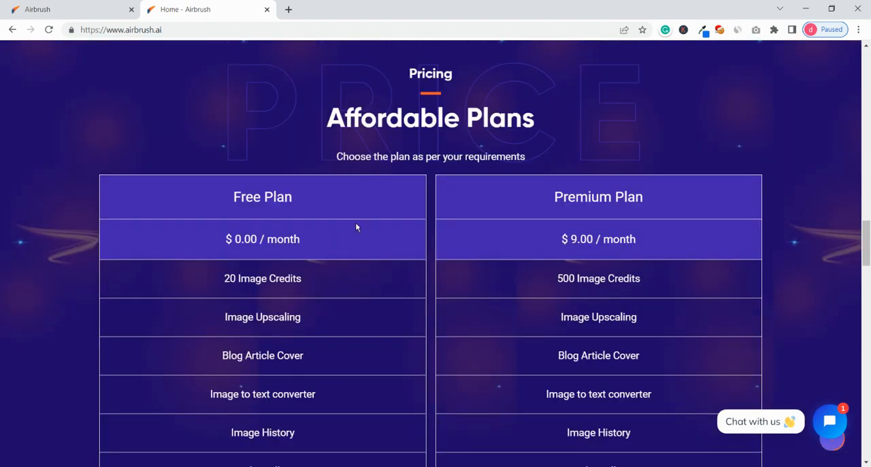
scroll(down, 3)
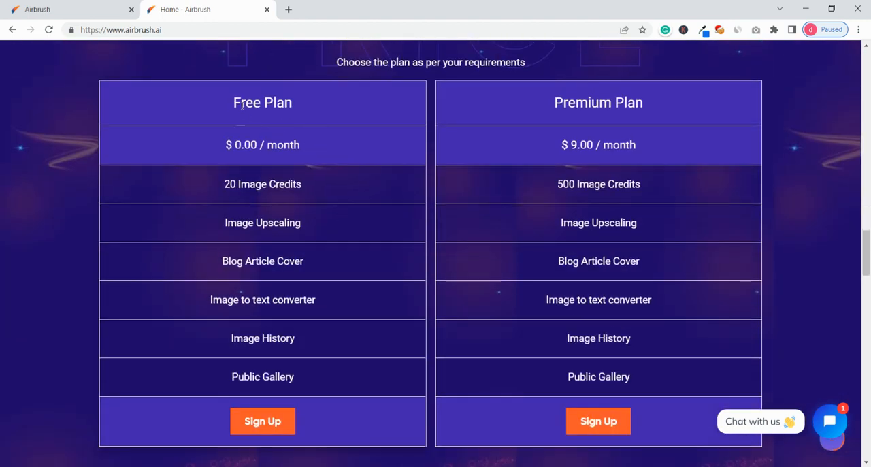
mouse_move(476, 189)
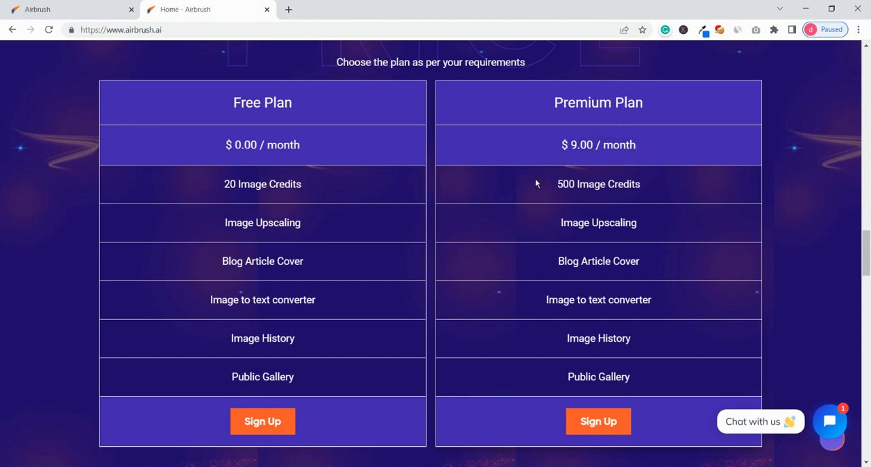
double_click(599, 184)
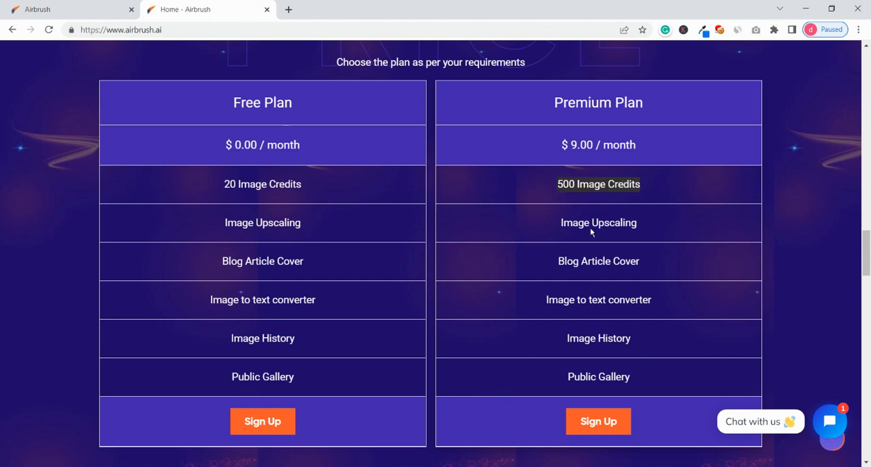
mouse_move(619, 292)
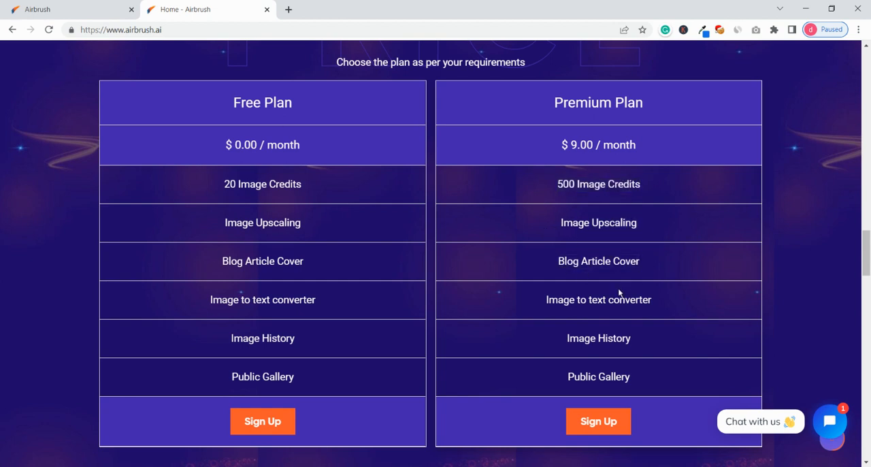
double_click(598, 261)
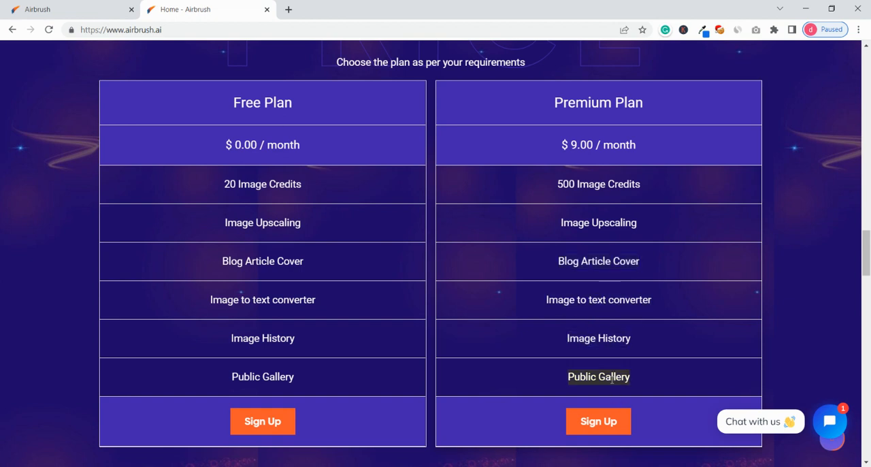
scroll(down, 3)
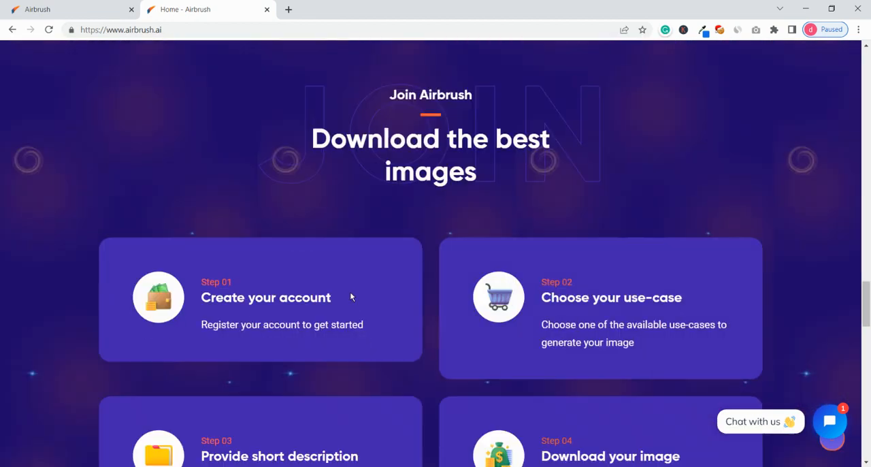
scroll(up, 3)
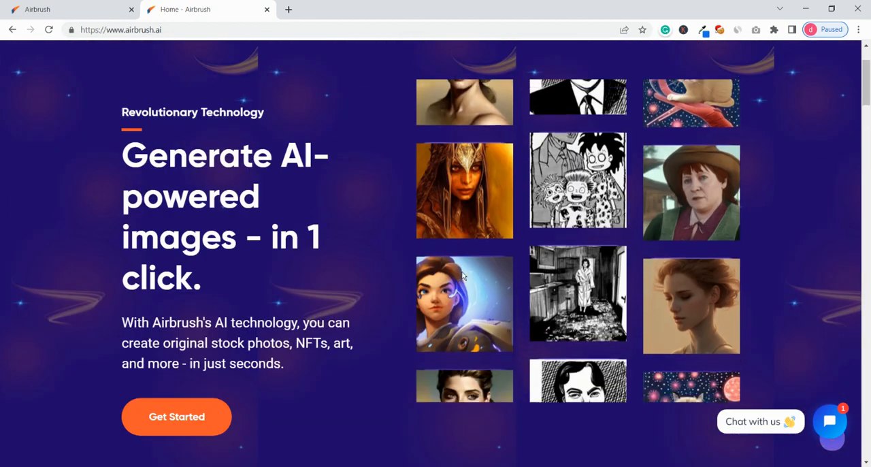